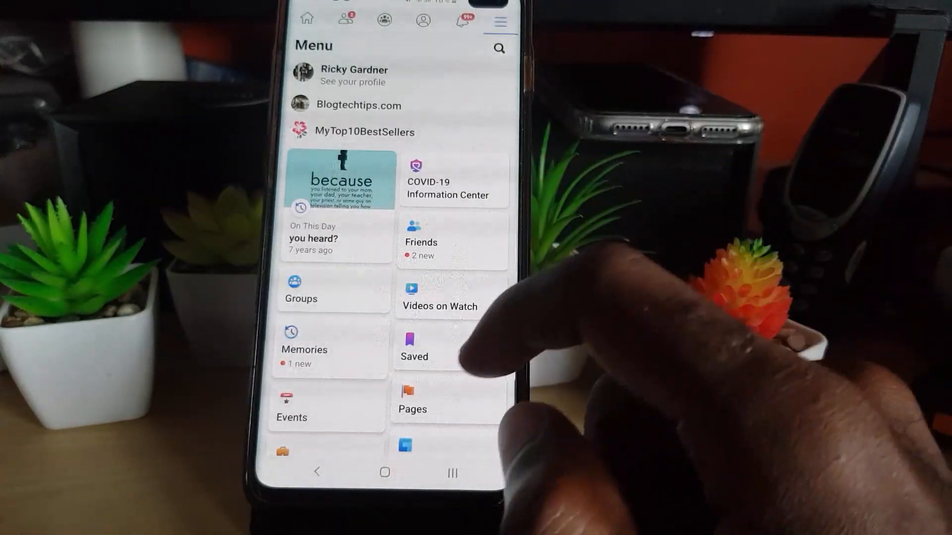
Step: Scroll the Facebook main menu down until the Pages shortcut is visible
{"action": "scroll", "scroll_direction": "up", "scroll_amount": 3}
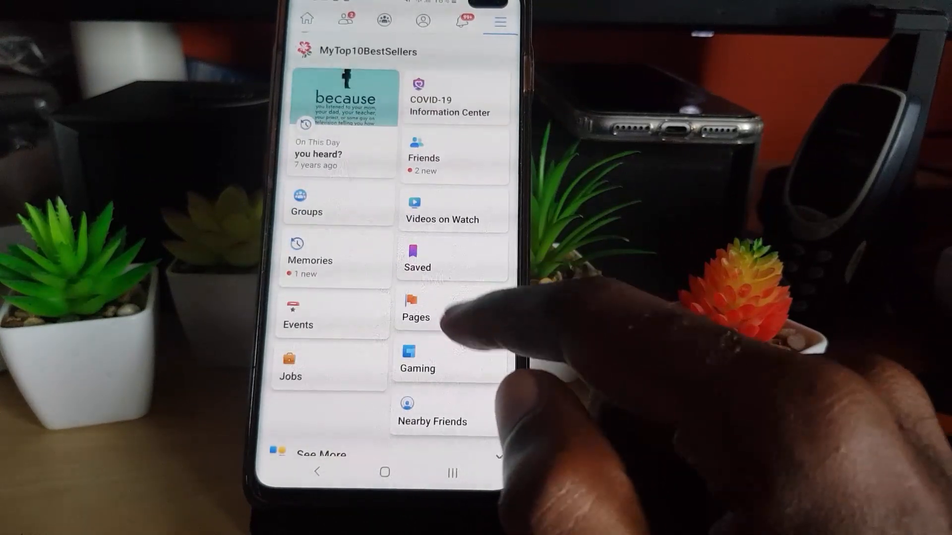
{"action": "mouse_move", "coordinate": [437, 328]}
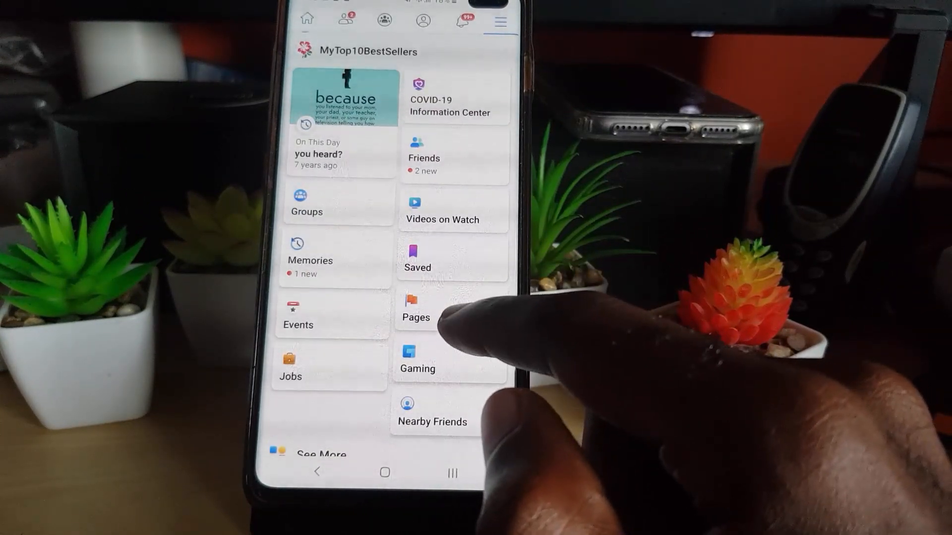
Step: Open Pages to reach the Blogtechtips.com page and its More menu of tools
{"action": "left_click", "coordinate": [415, 317]}
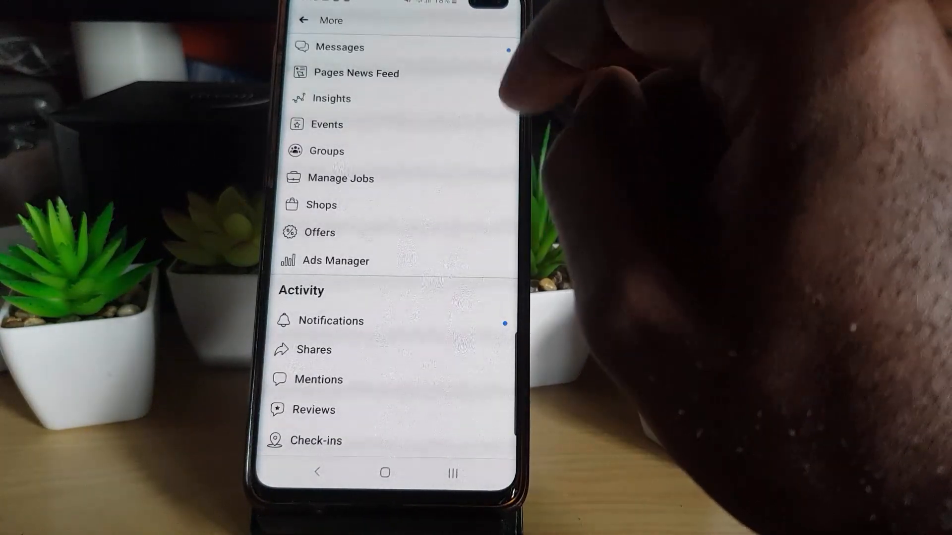
Step: Scroll to Page Controls and open Edit Page Info for Blogtechtips.com
{"action": "scroll", "scroll_direction": "down", "scroll_amount": 3}
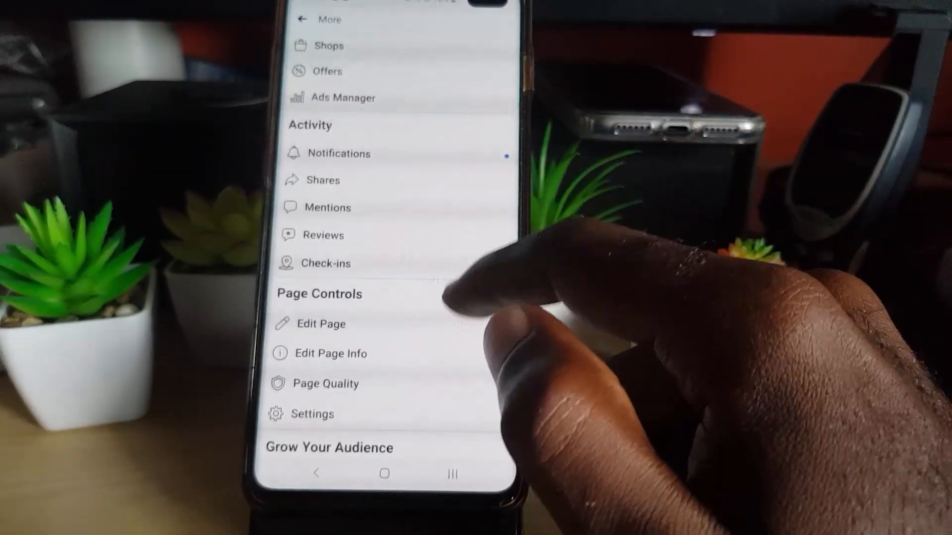
{"action": "scroll", "scroll_direction": "up", "scroll_amount": 3}
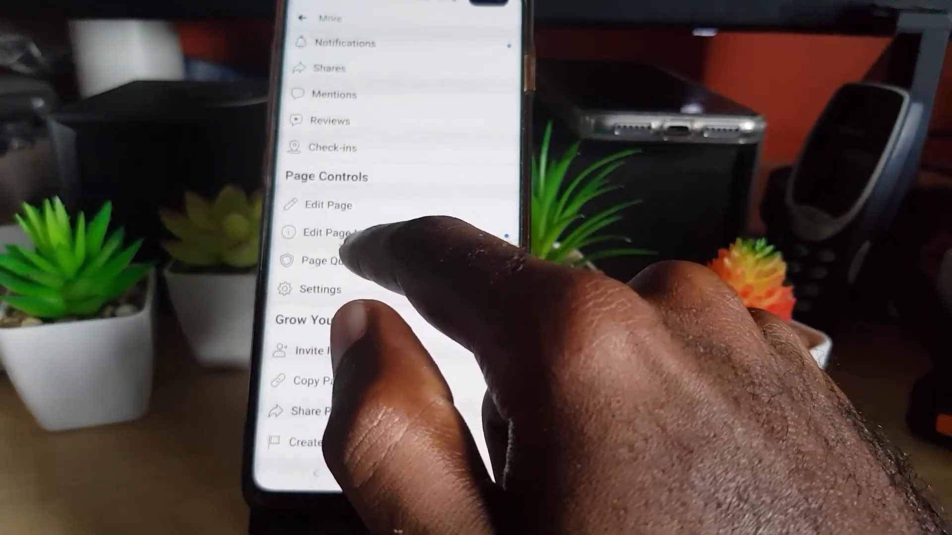
{"action": "left_click", "coordinate": [328, 234]}
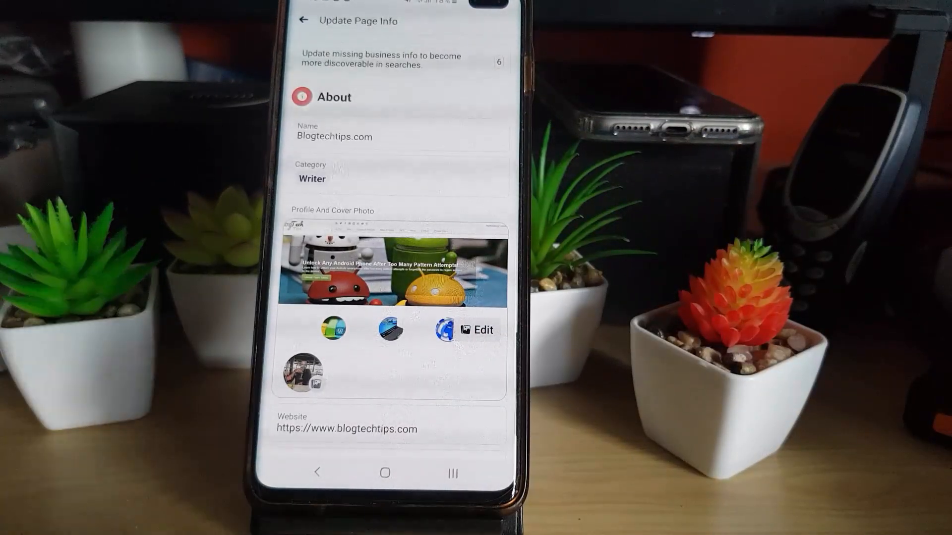
{"action": "mouse_move", "coordinate": [474, 334]}
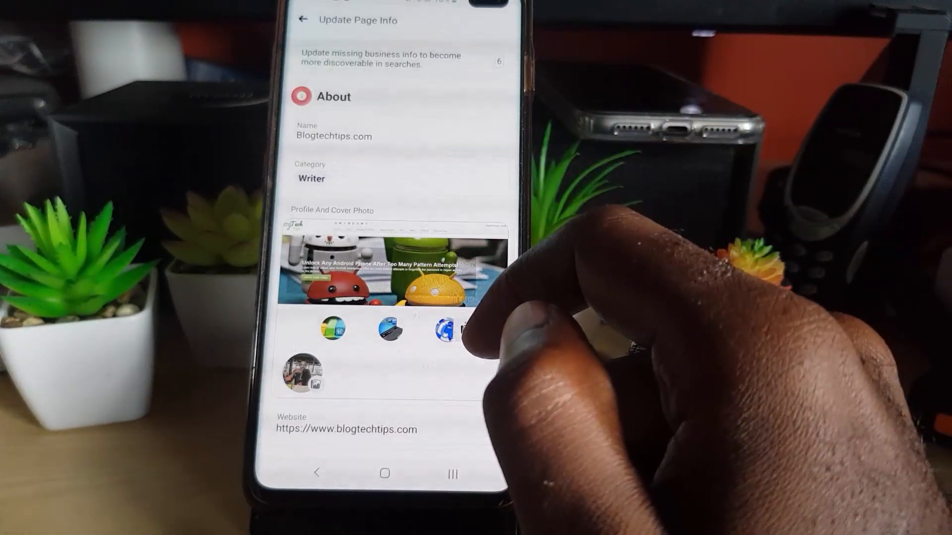
Step: Scroll the Update Page Info screen down past the website toward the description and contact details
{"action": "scroll", "scroll_direction": "down", "scroll_amount": 3}
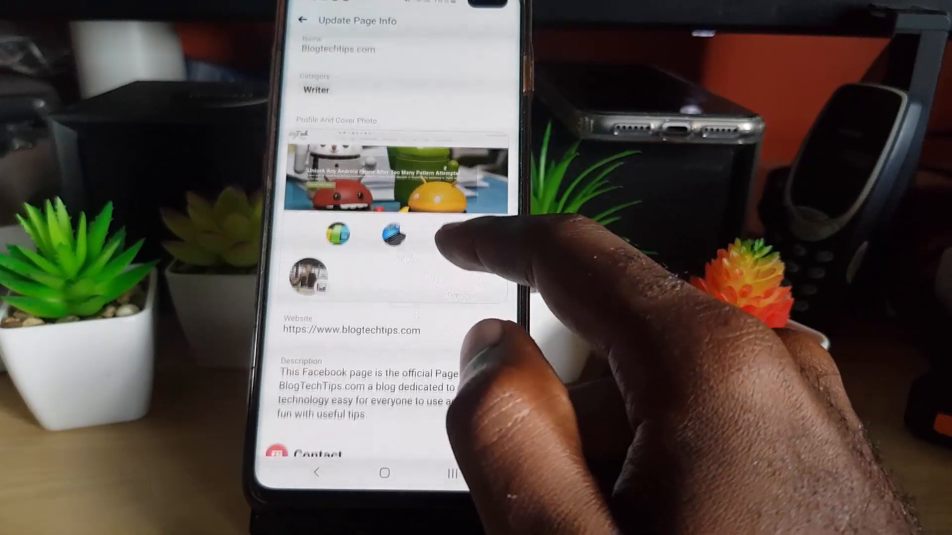